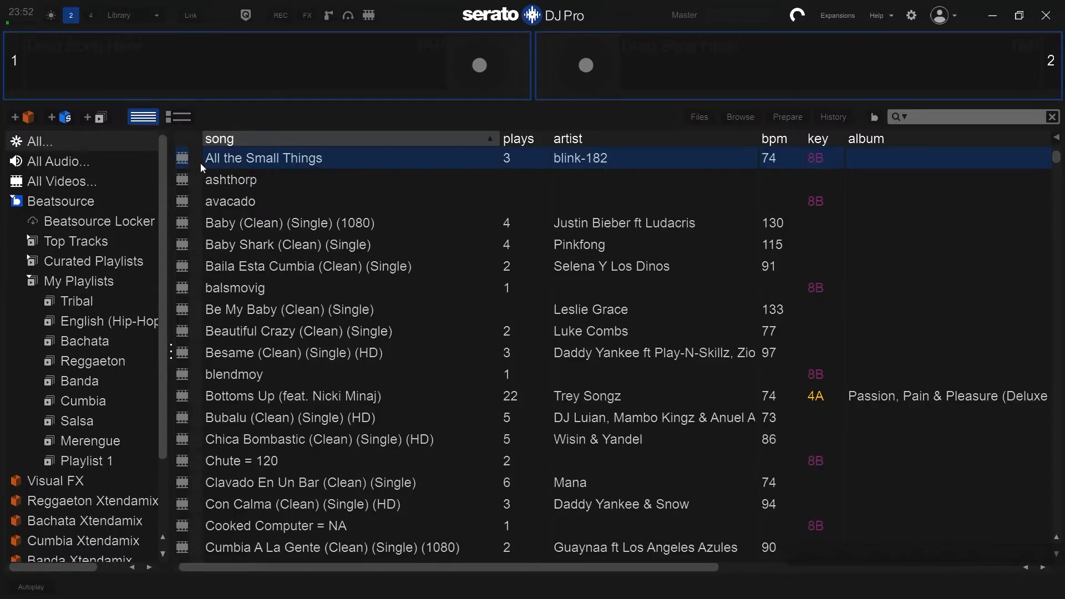
mouse_move(365, 54)
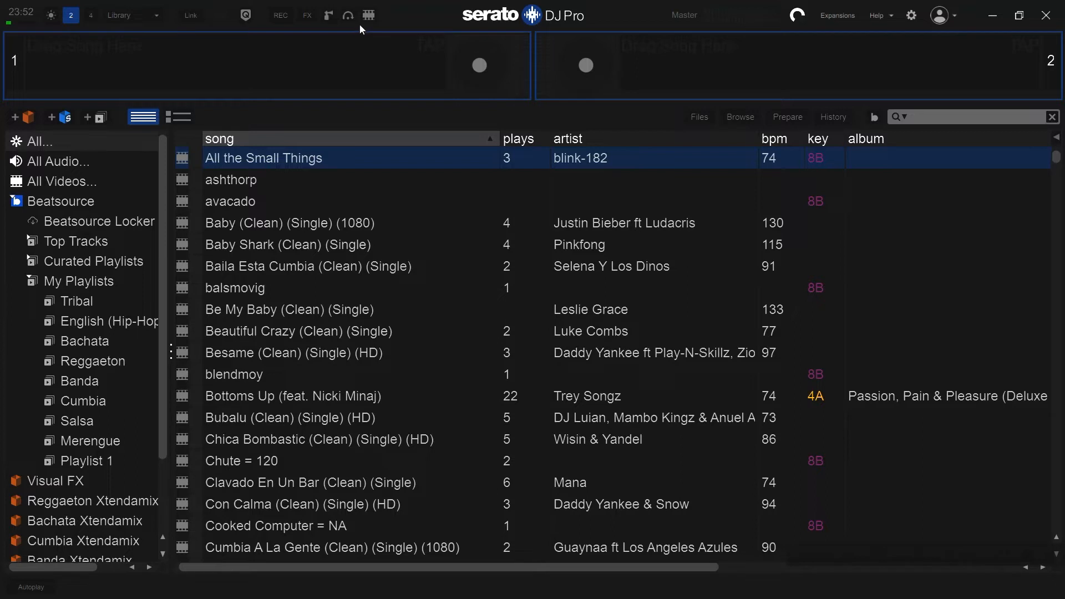
Open the Serato Video panel and its separate video output window.
click(368, 15)
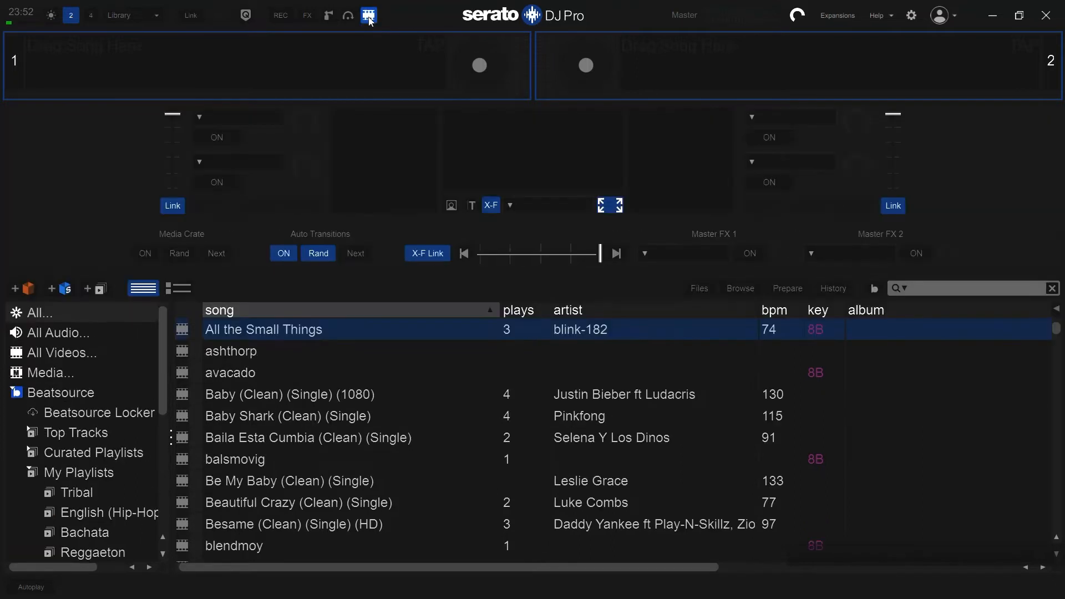
click(369, 15)
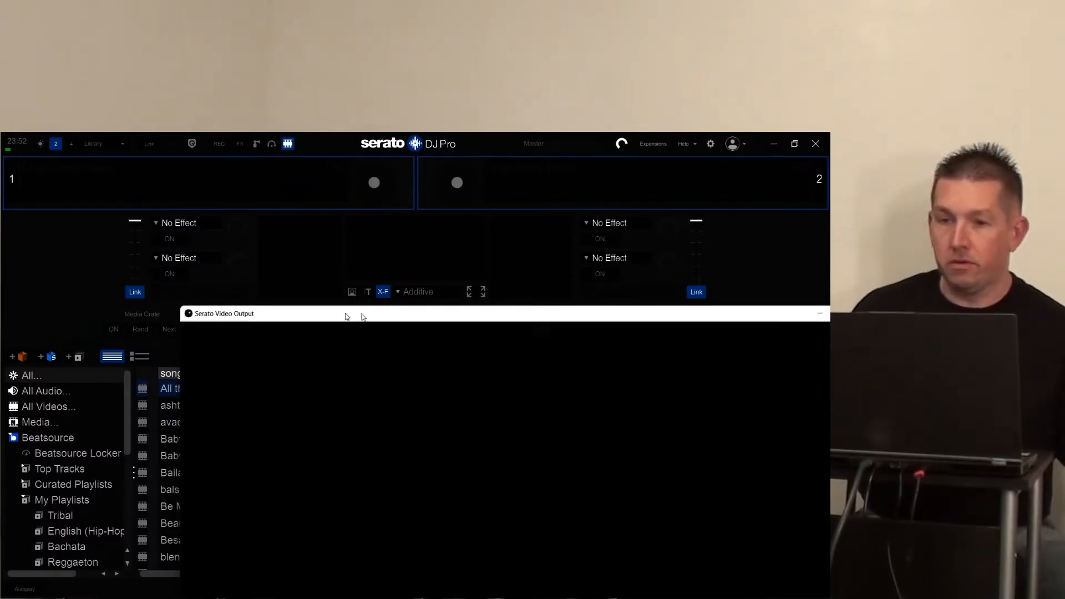
Minimize the Serato Video Output window and show the Text Effects controls.
click(819, 312)
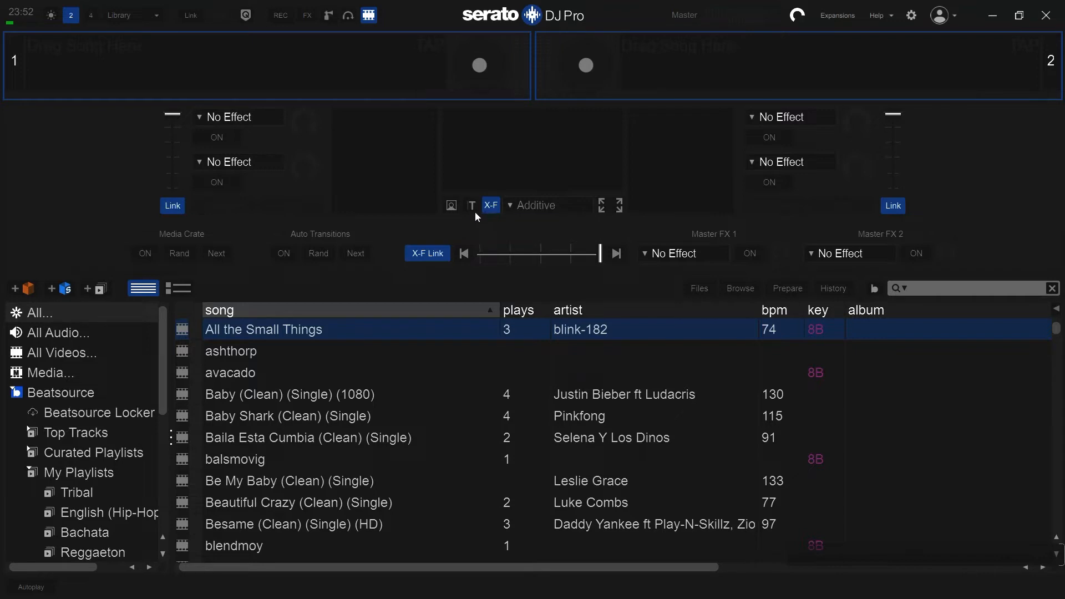
click(470, 205)
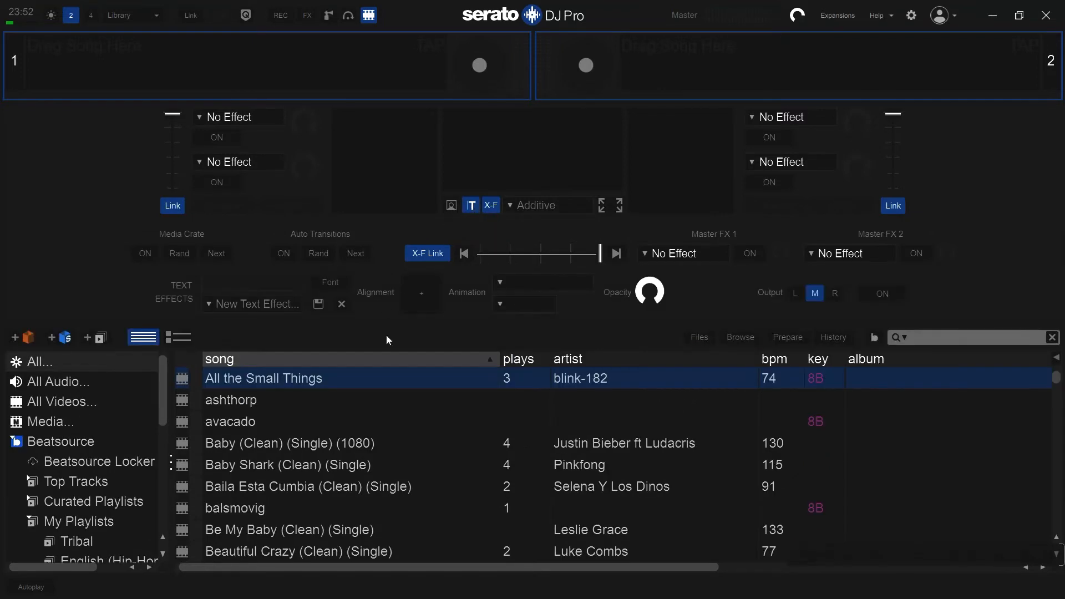
mouse_move(211, 310)
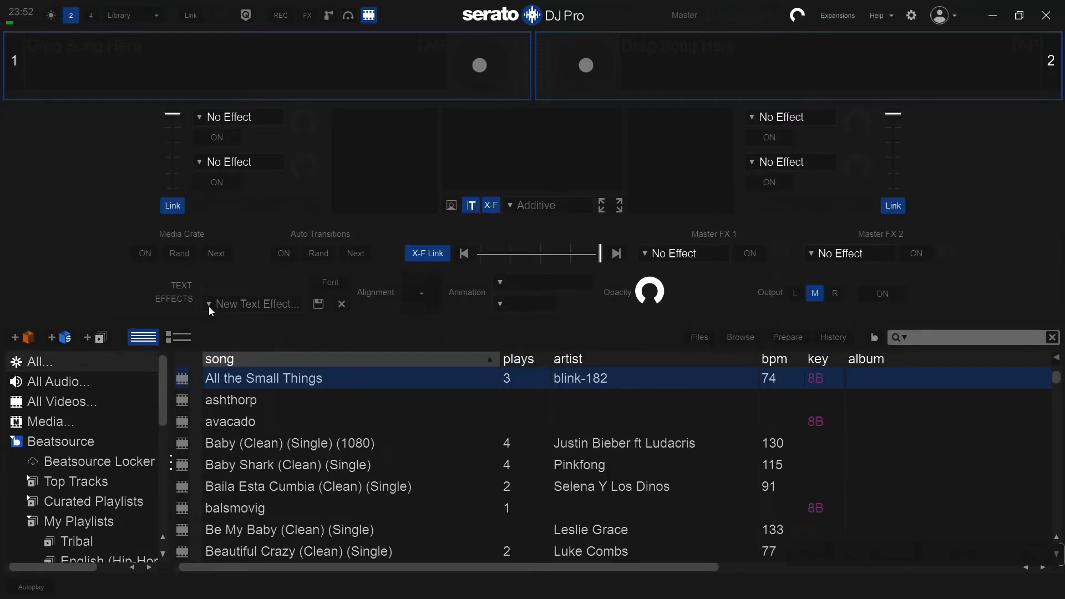
Load the saved 'Sigueme en Twitter' text effect preset.
click(209, 303)
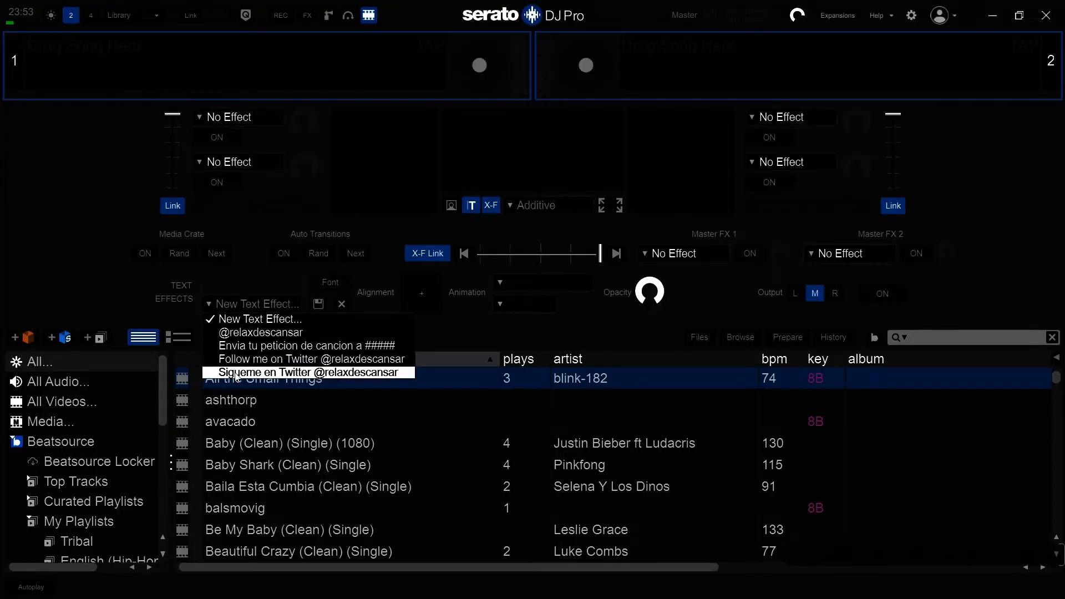
click(308, 372)
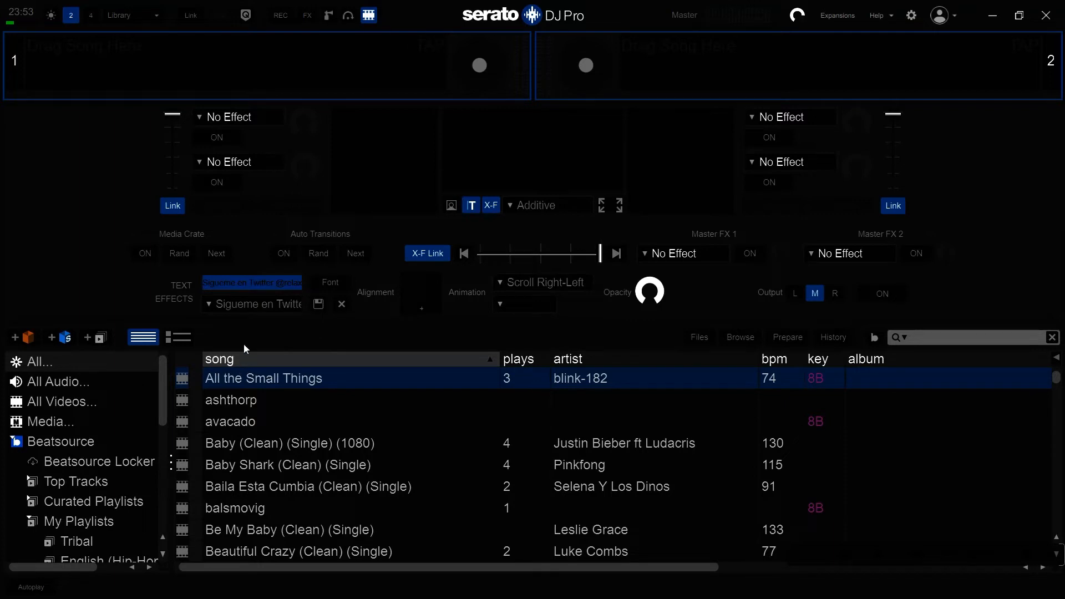
mouse_move(252, 312)
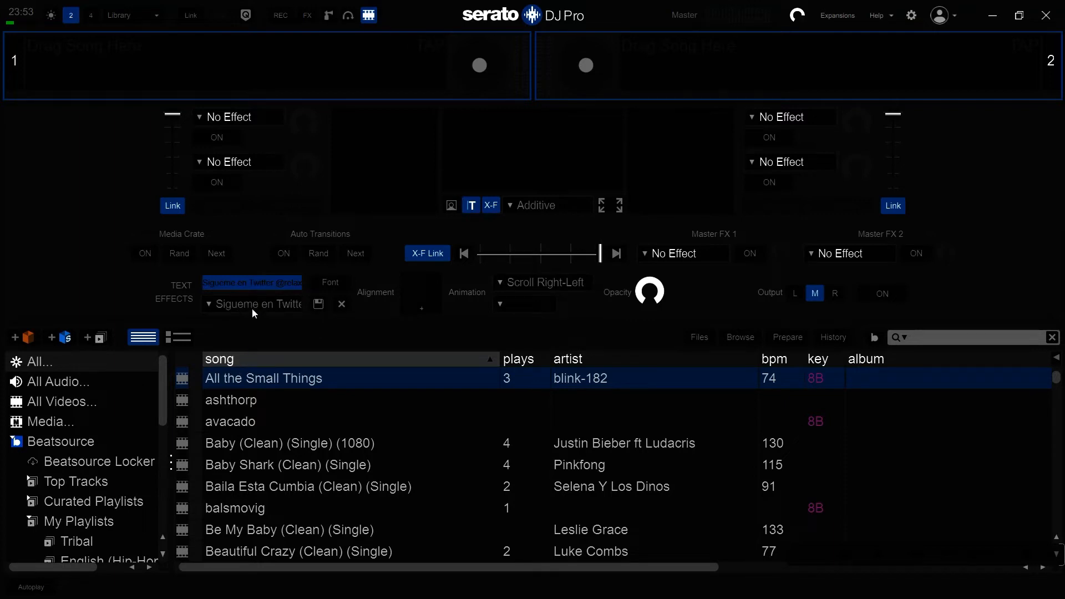
mouse_move(857, 317)
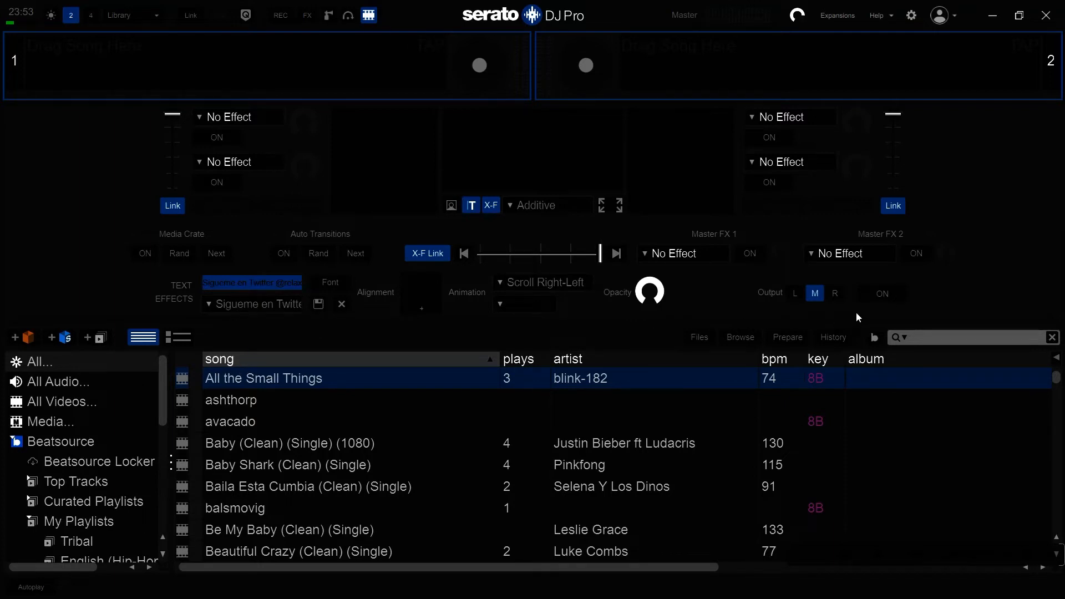
Change the text effect's animation speed from Medium to Slow, with output turned off afterward.
click(881, 293)
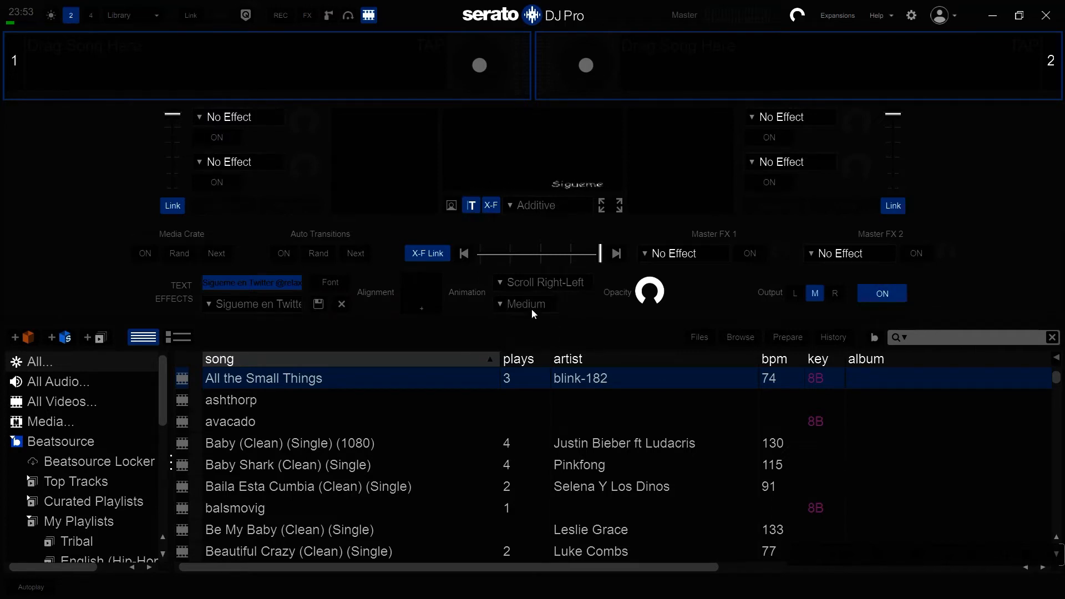
click(527, 304)
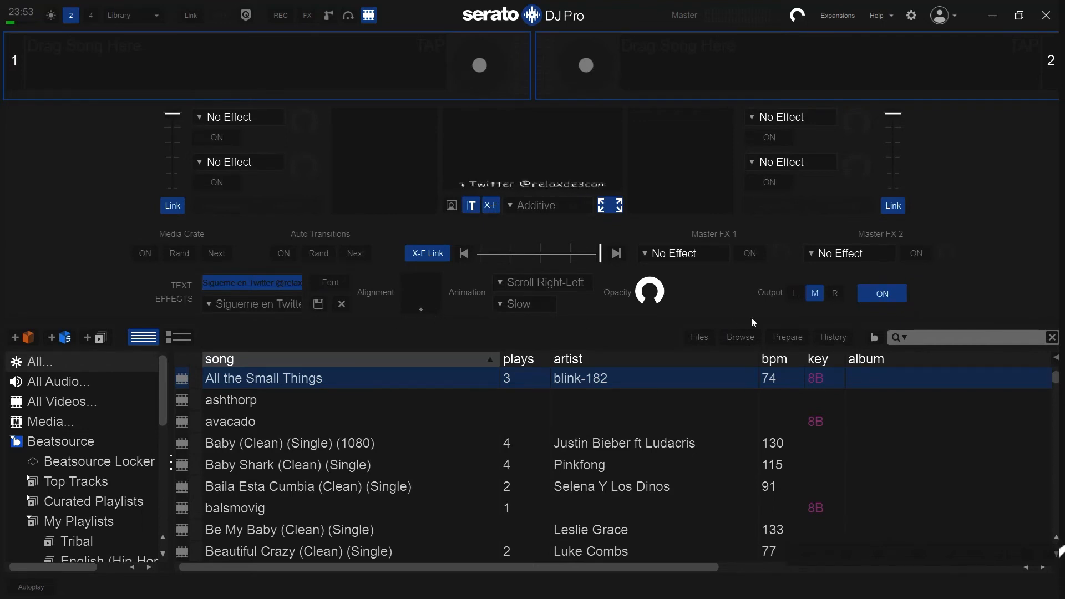
click(881, 292)
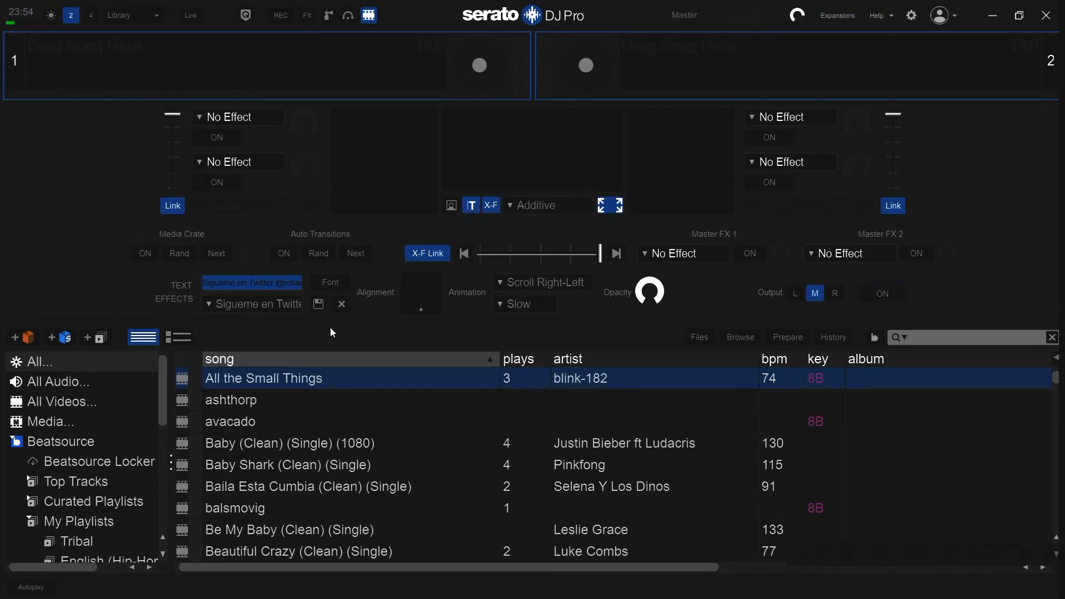
Start a blank 'New Text Effect...' and place the cursor in its text field.
click(258, 303)
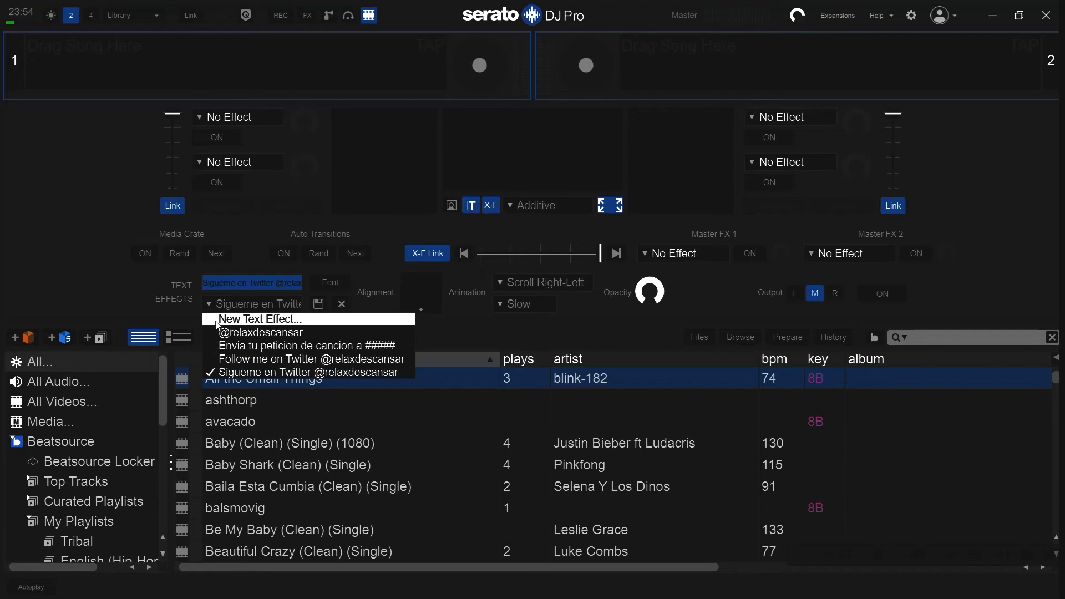
click(260, 319)
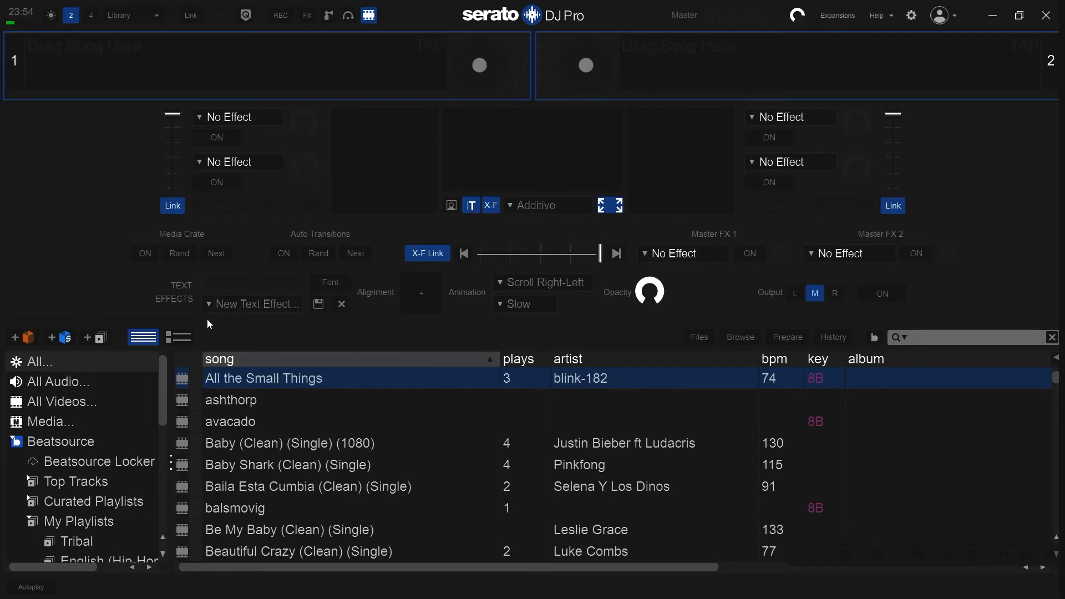
click(251, 282)
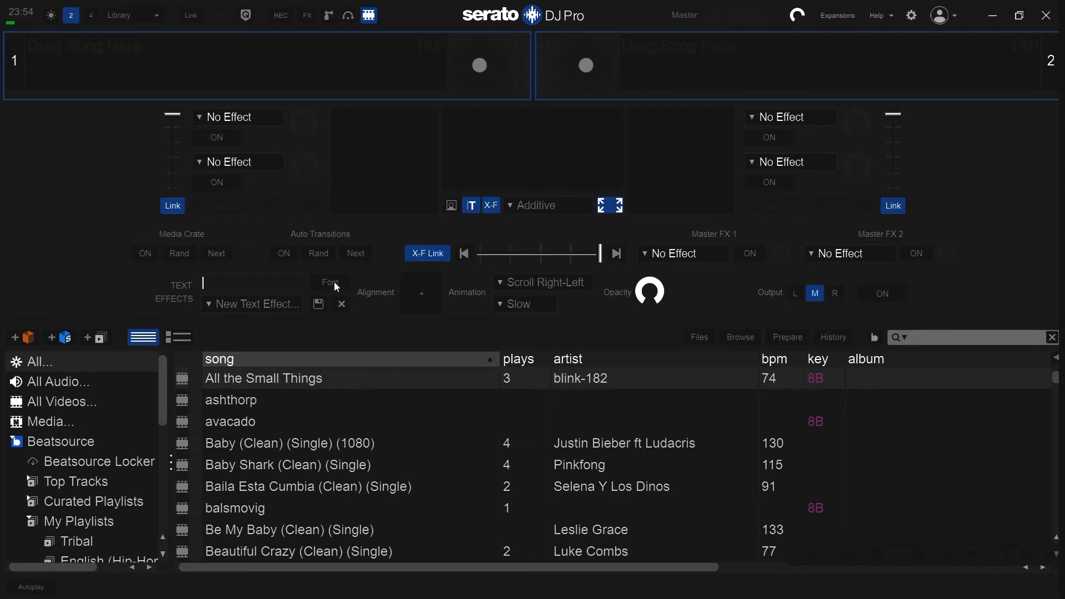
click(331, 282)
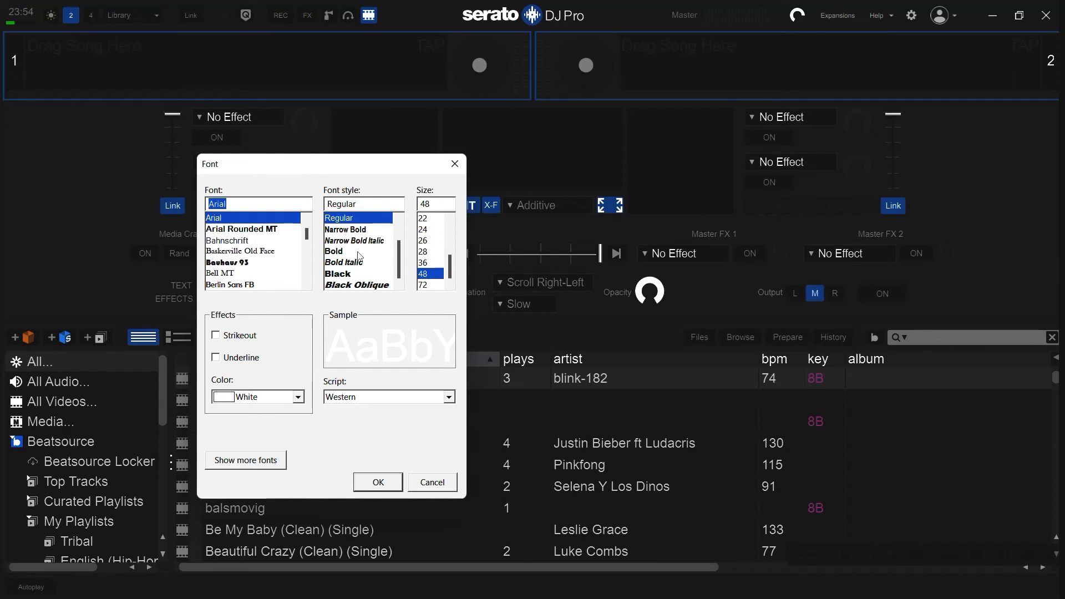
mouse_move(372, 253)
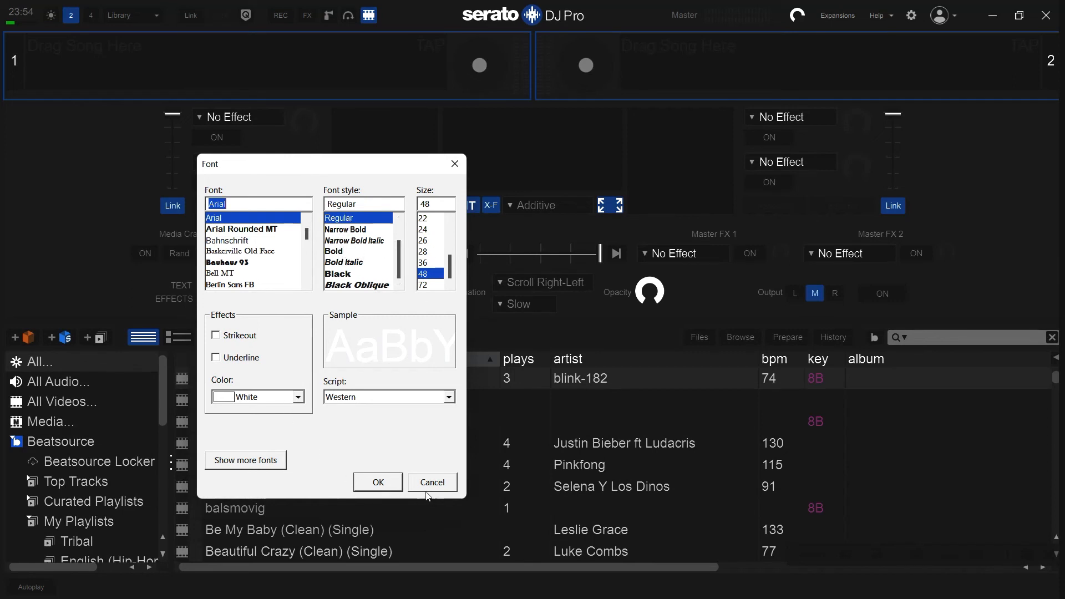
mouse_move(419, 490)
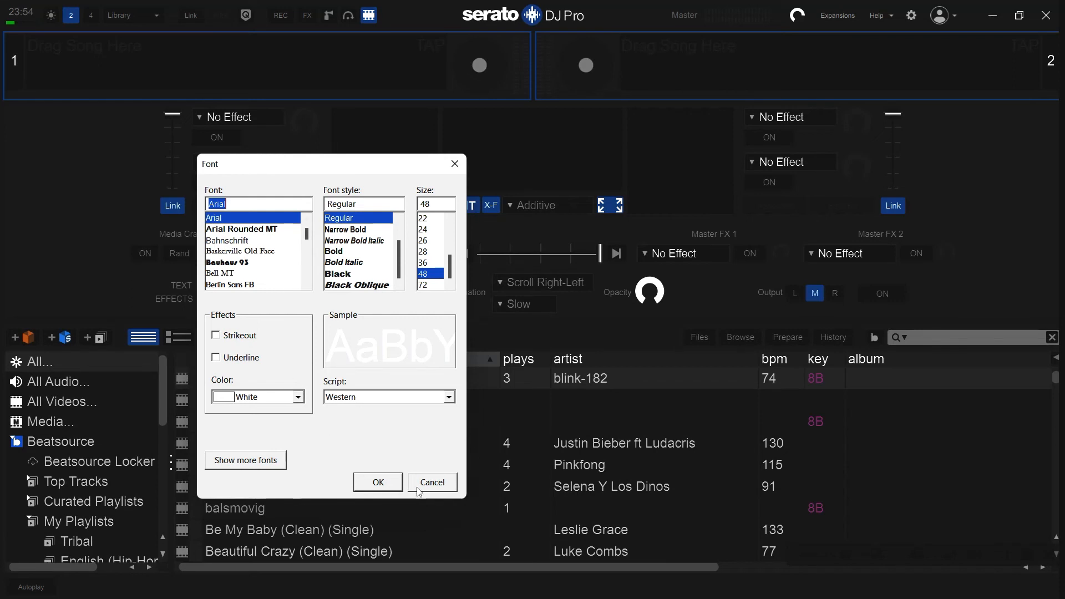
click(432, 482)
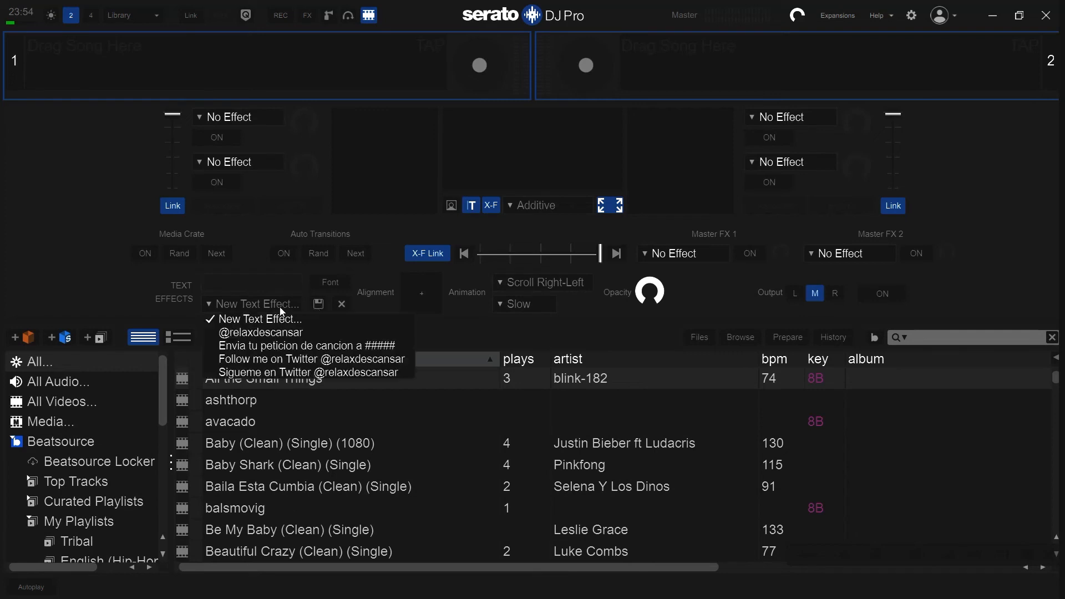
mouse_move(307, 346)
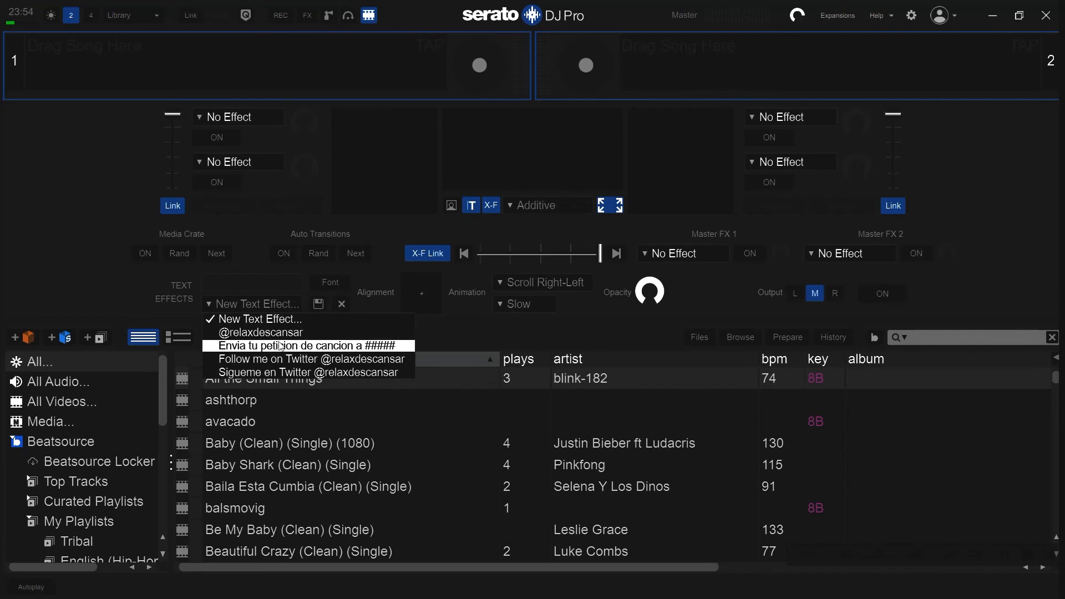
Load the 'Follow me on Twitter' preset and switch its output ON.
click(306, 359)
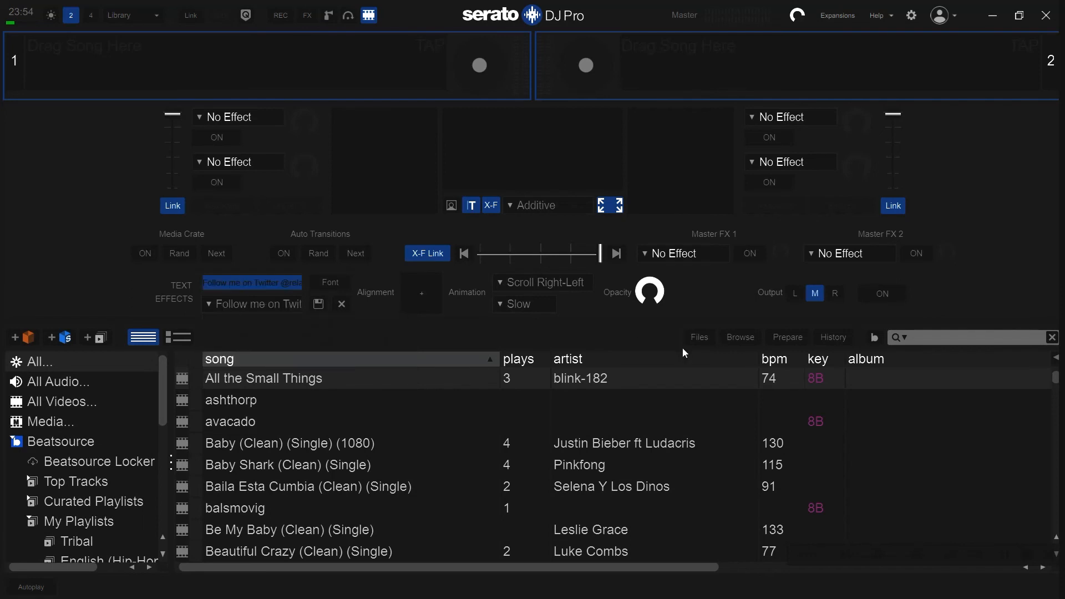
click(881, 293)
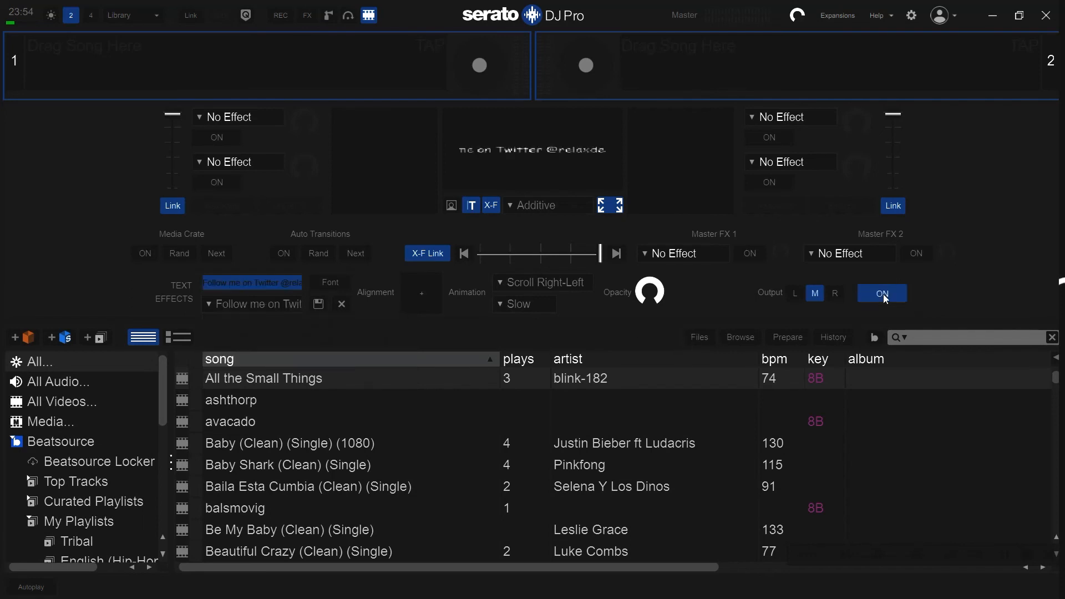